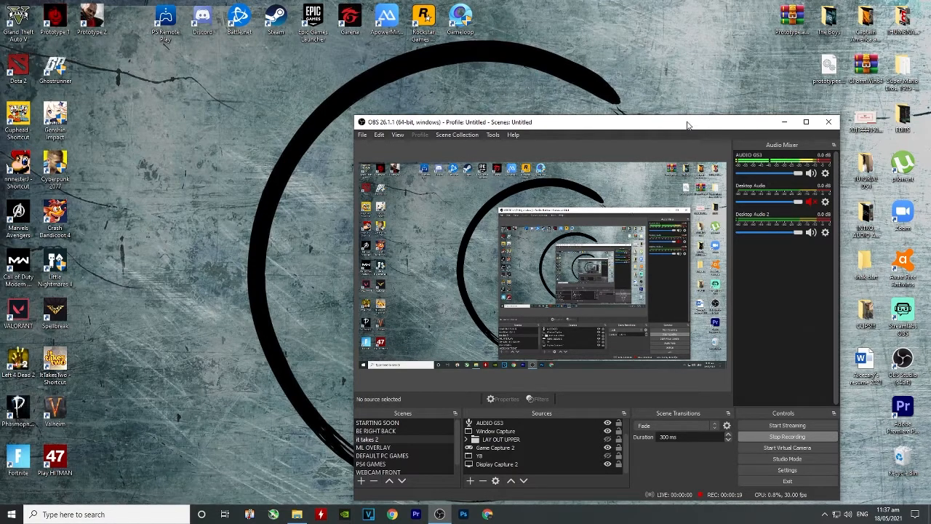
mouse_move(337, 73)
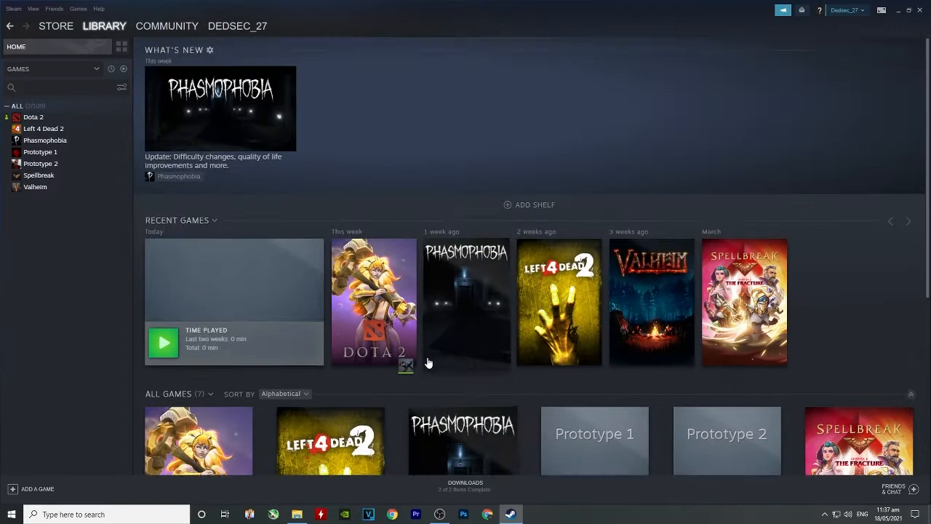
Browse the Add a Non-Steam Game program list and dismiss it without adding anything.
scroll("down", 3)
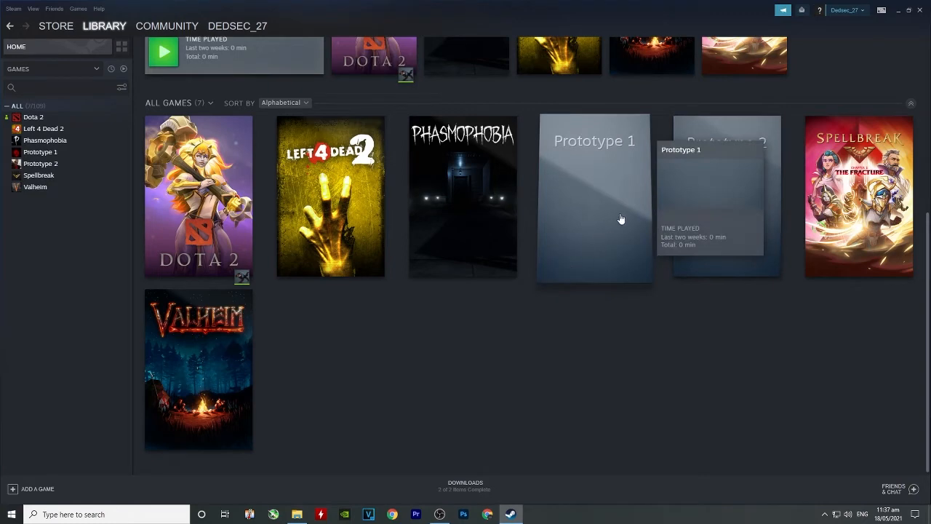
mouse_move(701, 416)
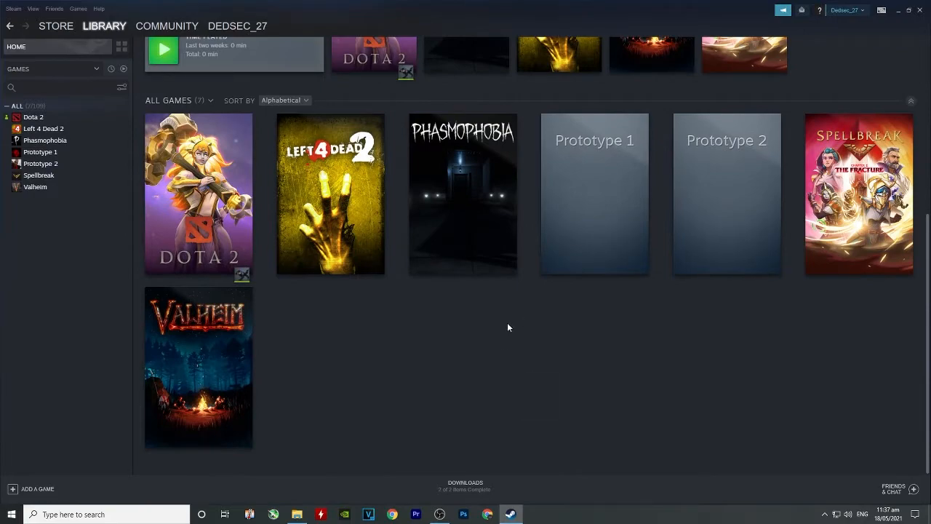
left_click(35, 489)
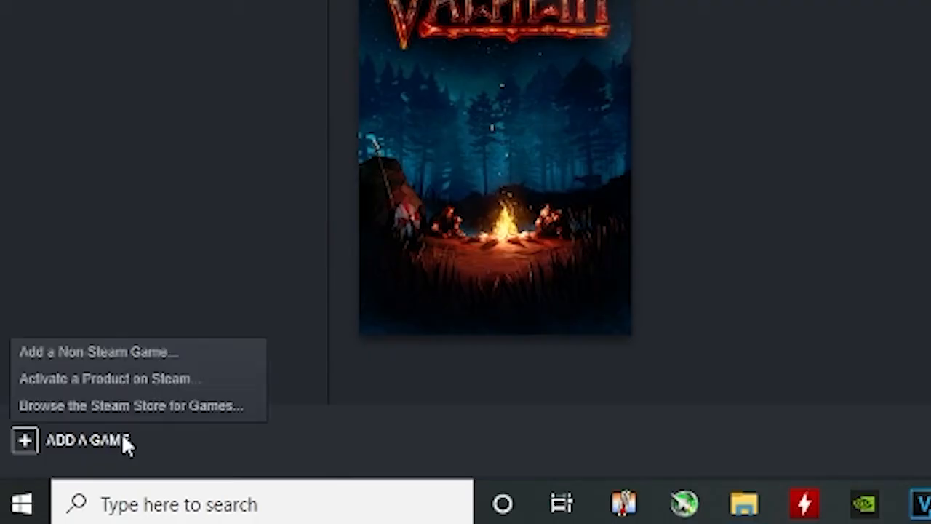
mouse_move(149, 364)
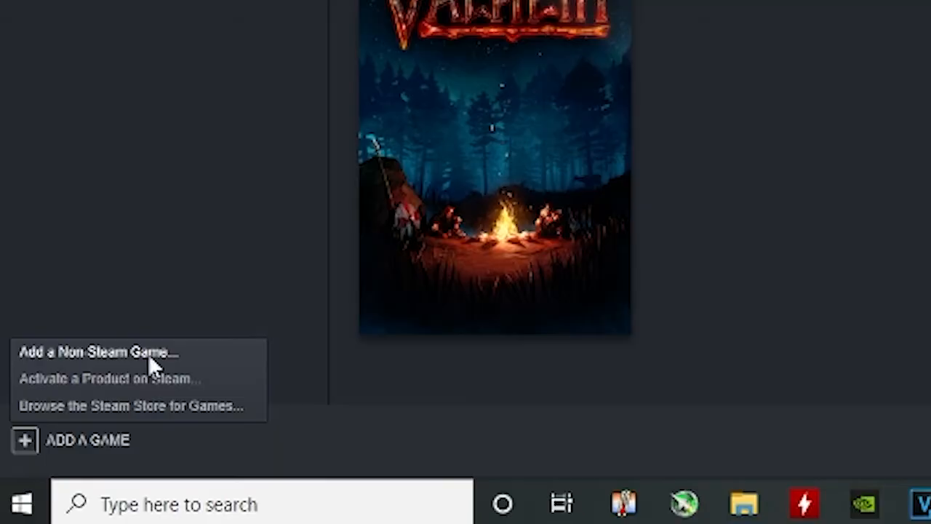
left_click(99, 352)
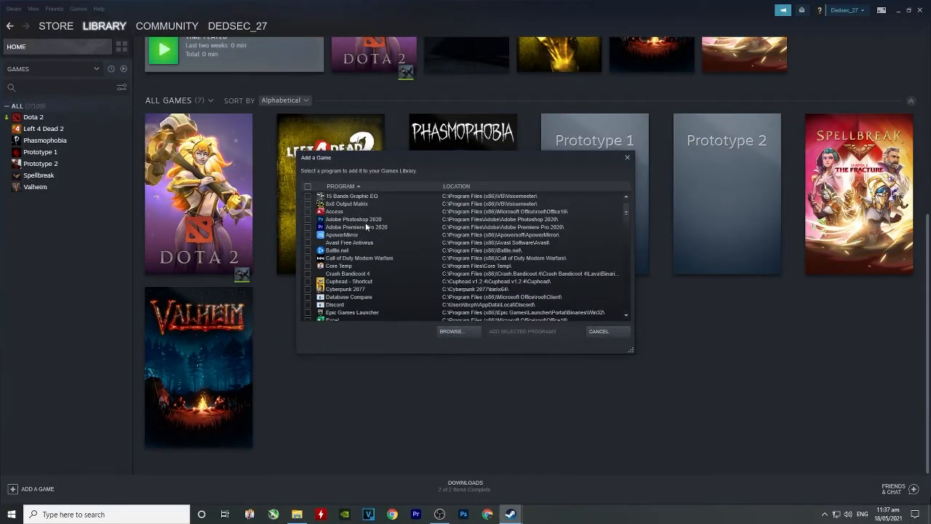
scroll("down", 3)
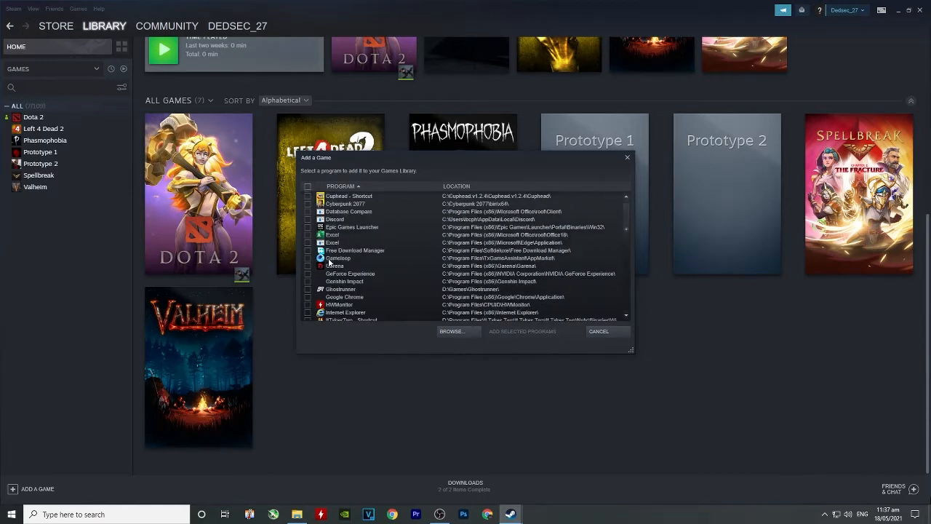
scroll("down", 3)
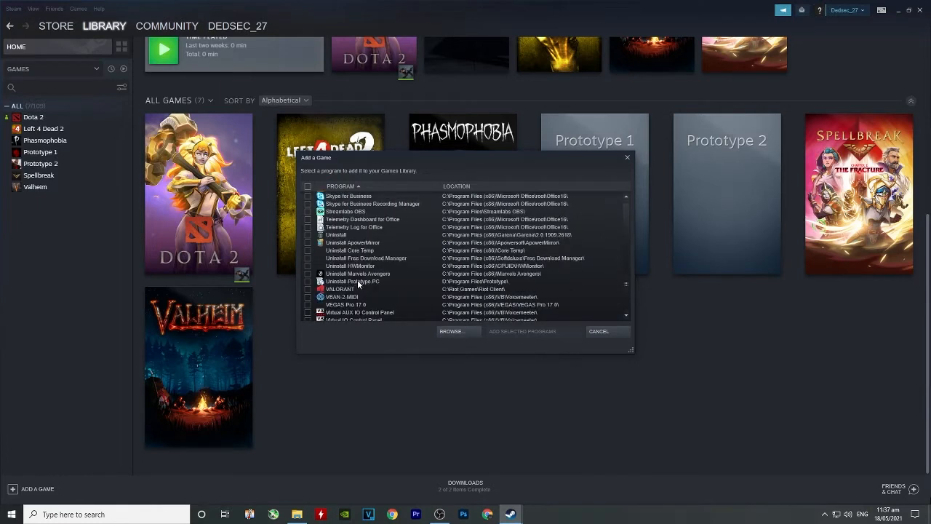
scroll("down", 3)
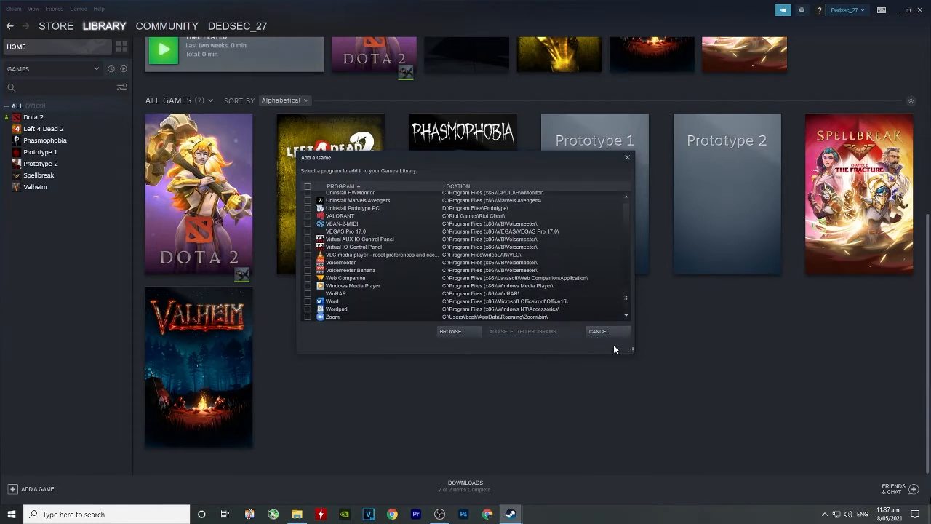
left_click(598, 332)
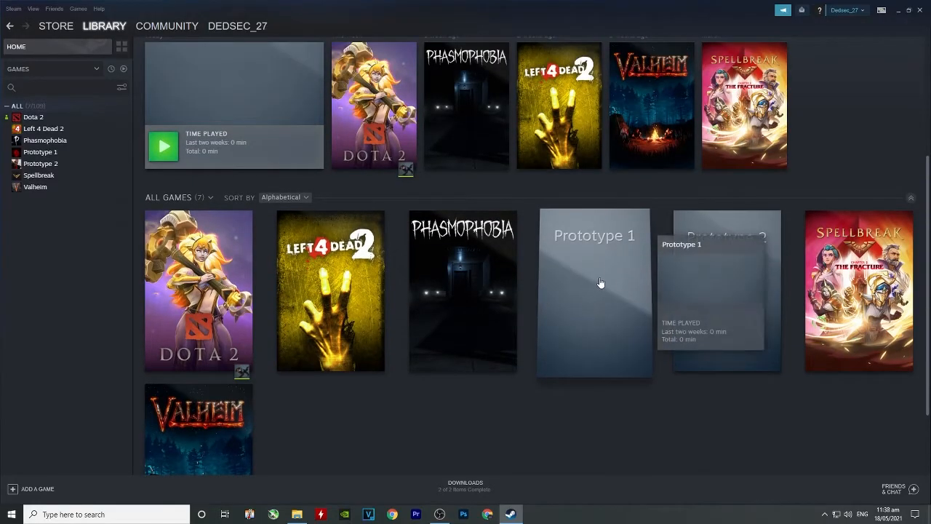
Launch Prototype 1 from its library page and acknowledge the input-device warning.
left_click(594, 291)
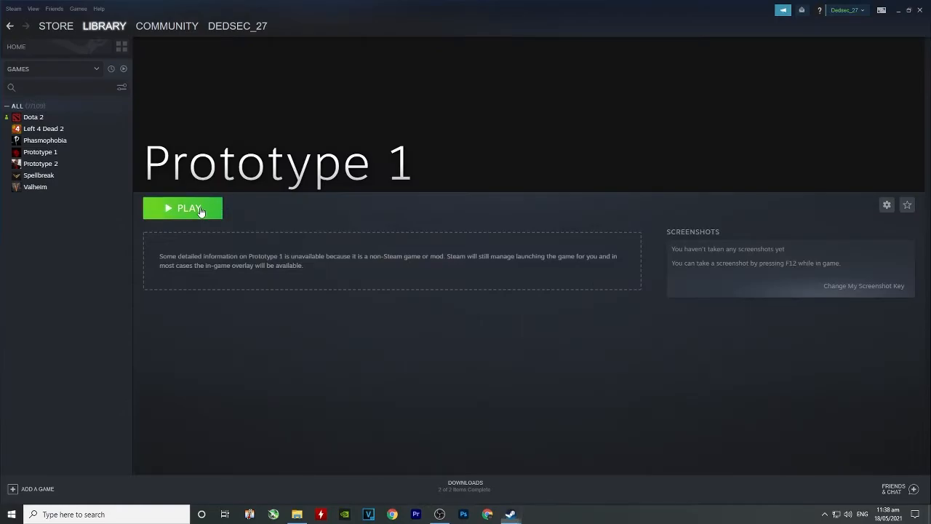
left_click(183, 208)
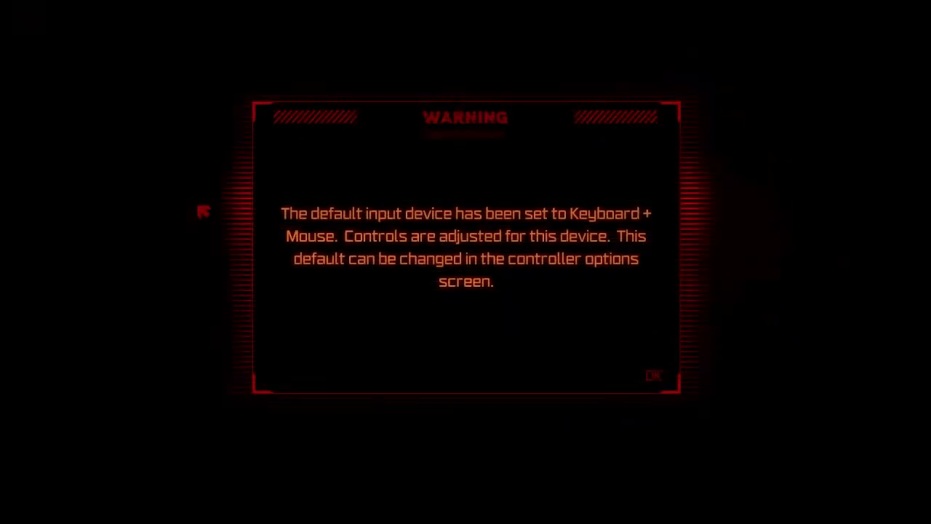
left_click(652, 376)
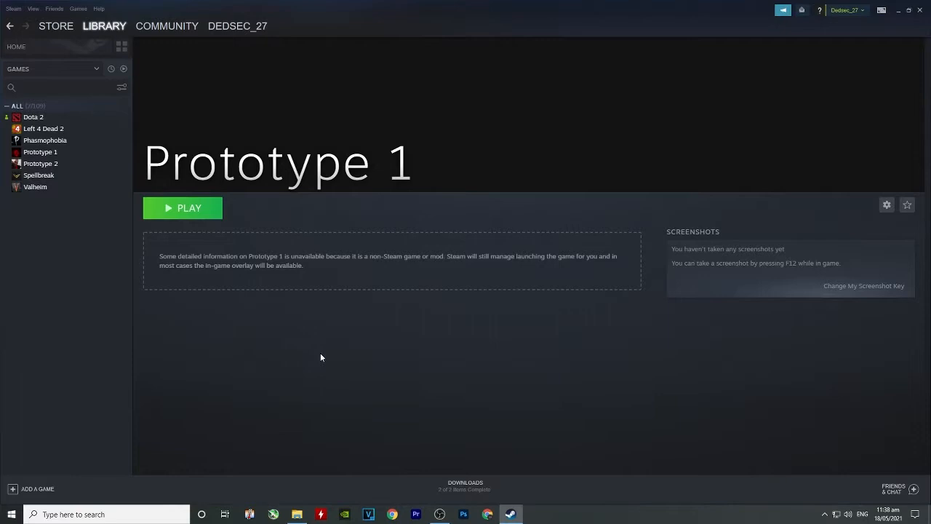
mouse_move(521, 476)
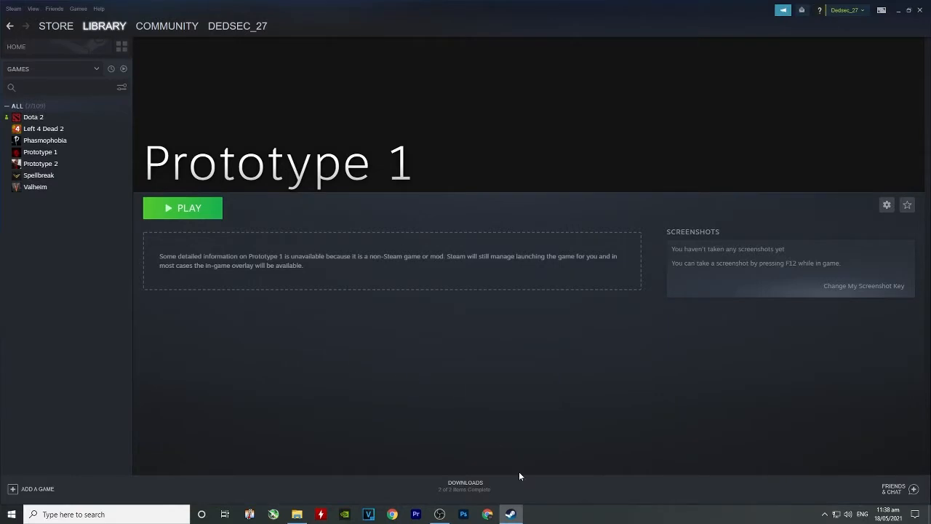
mouse_move(896, 29)
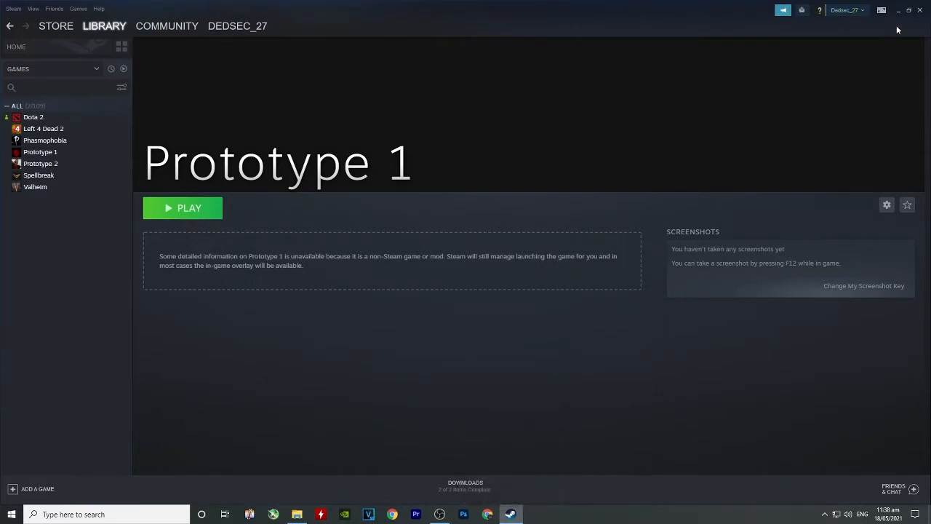
Hide Steam to the desktop and search Windows for 'task'.
left_click(898, 10)
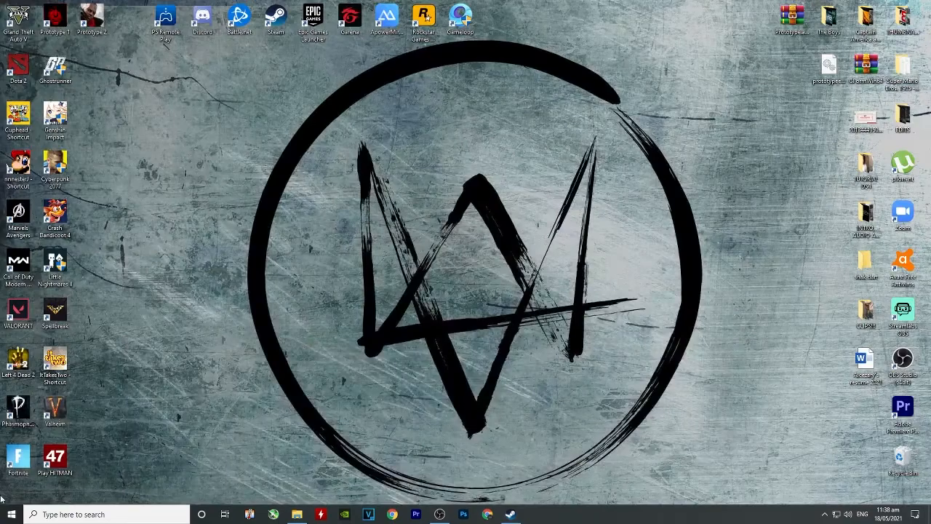
type("task")
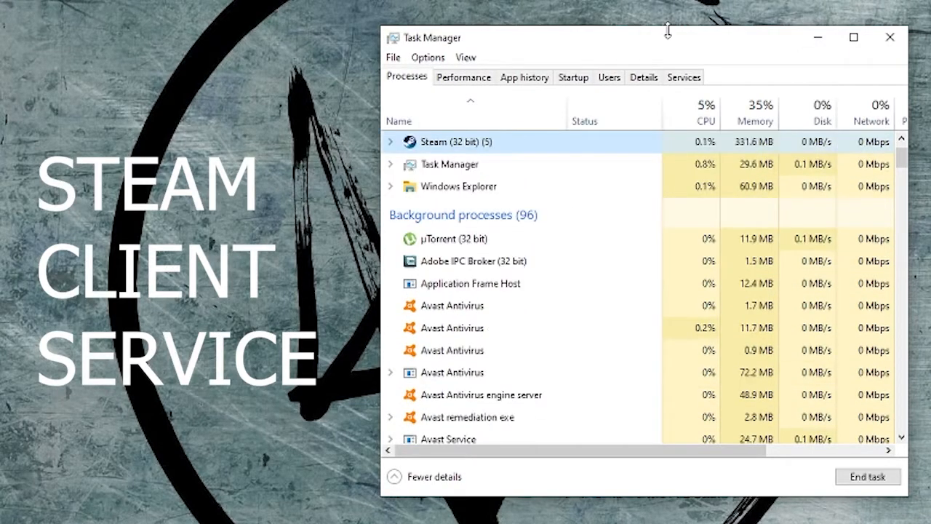
Jump from Steam Client Service (32 bit) to its entry in the Details list.
scroll("down", 3)
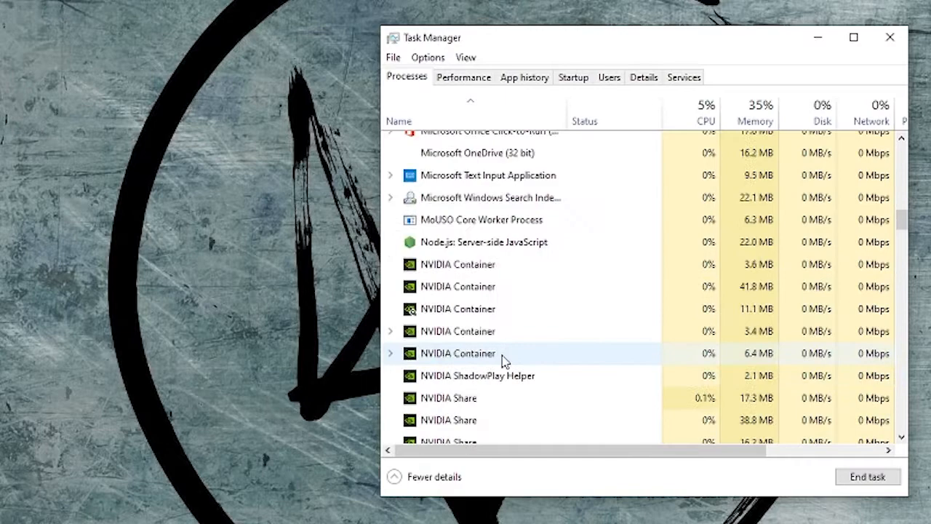
scroll("down", 3)
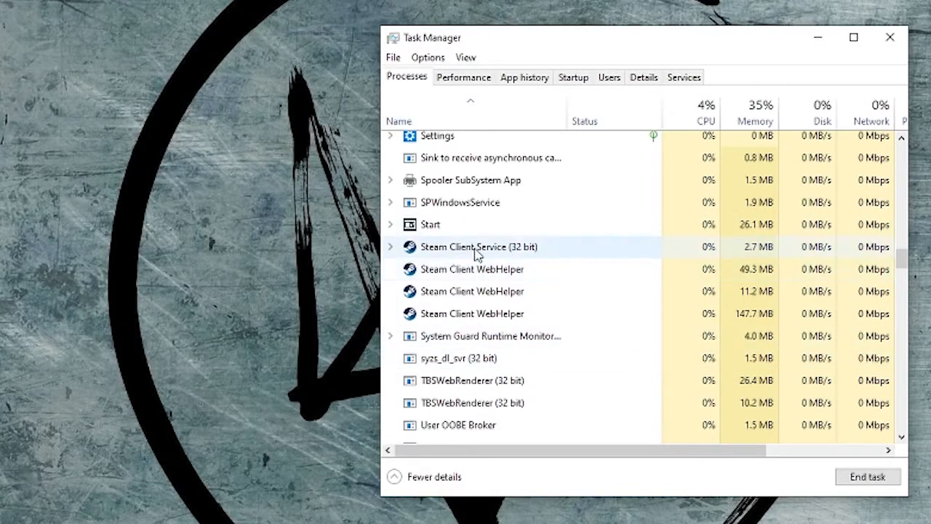
right_click(479, 247)
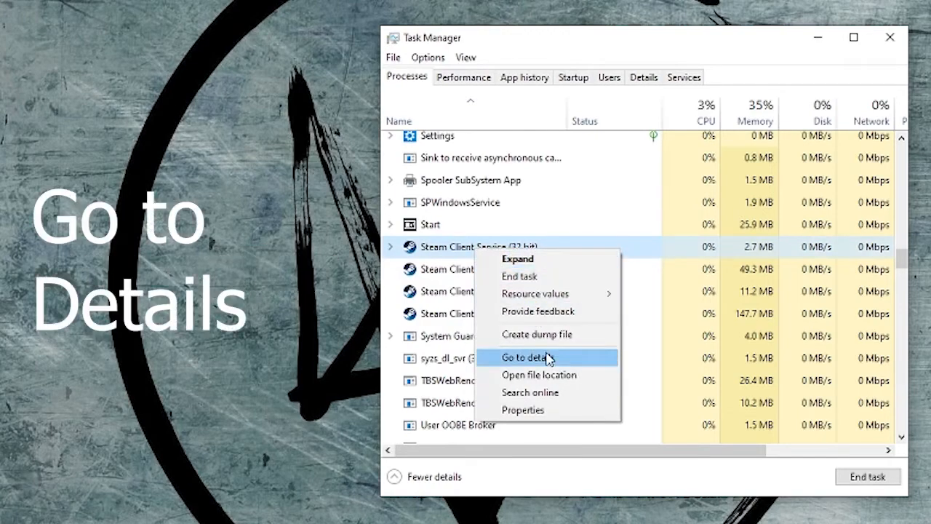
left_click(527, 358)
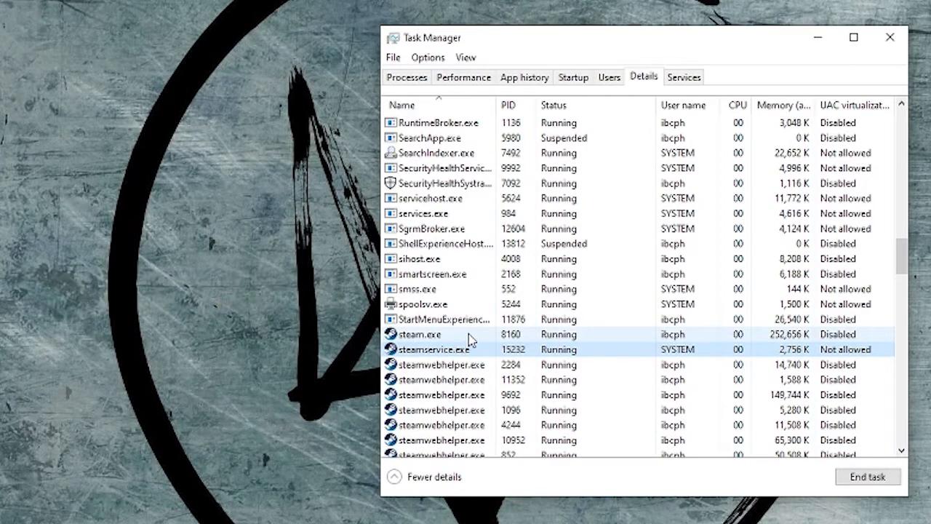
Bring up the Set affinity dialog for steam.exe.
right_click(419, 333)
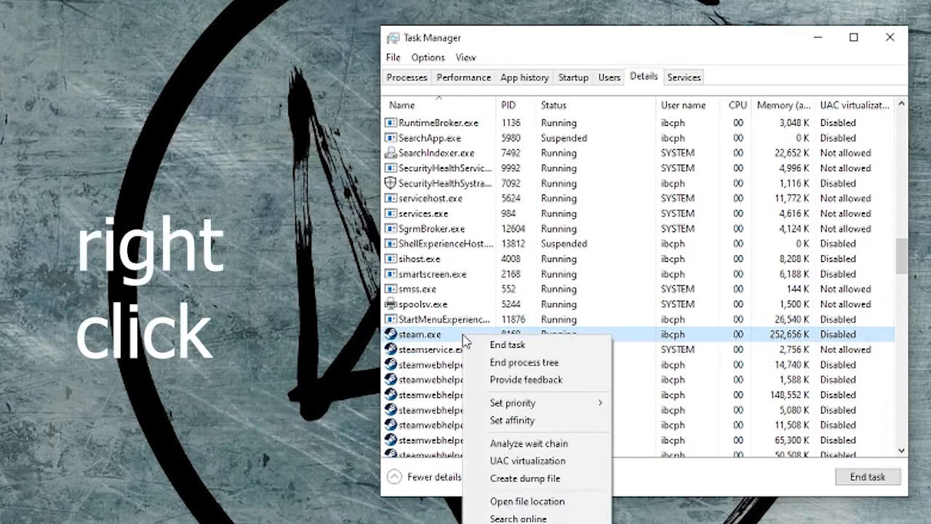
left_click(512, 419)
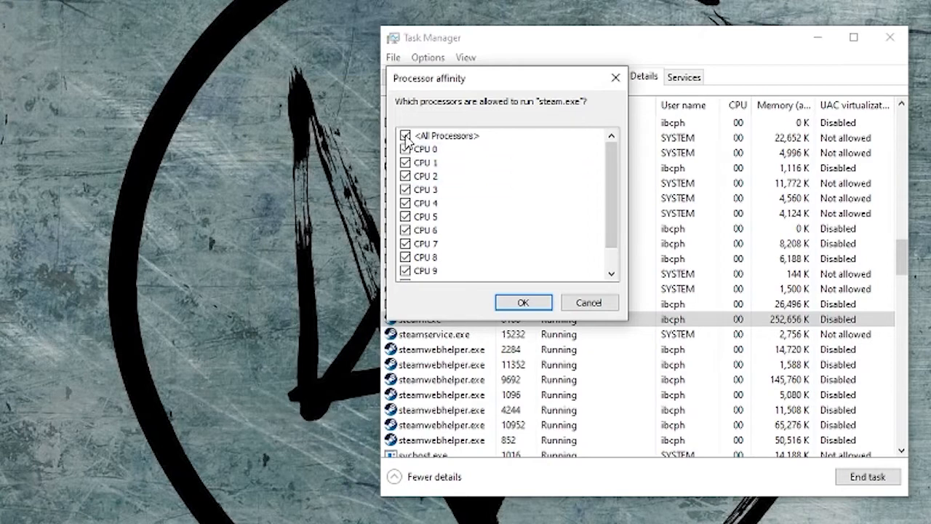
Restrict steam.exe affinity to CPU 0–3, confirm, and close Task Manager.
left_click(405, 136)
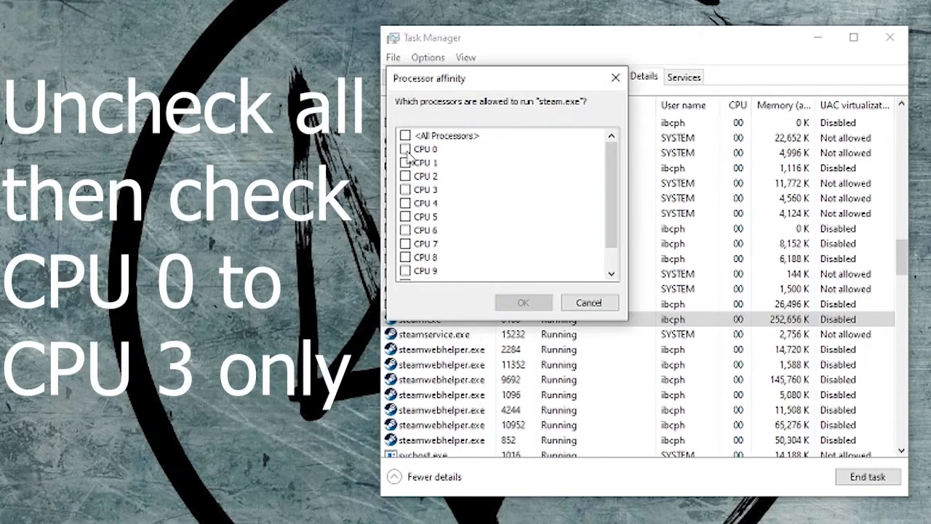
left_click(404, 163)
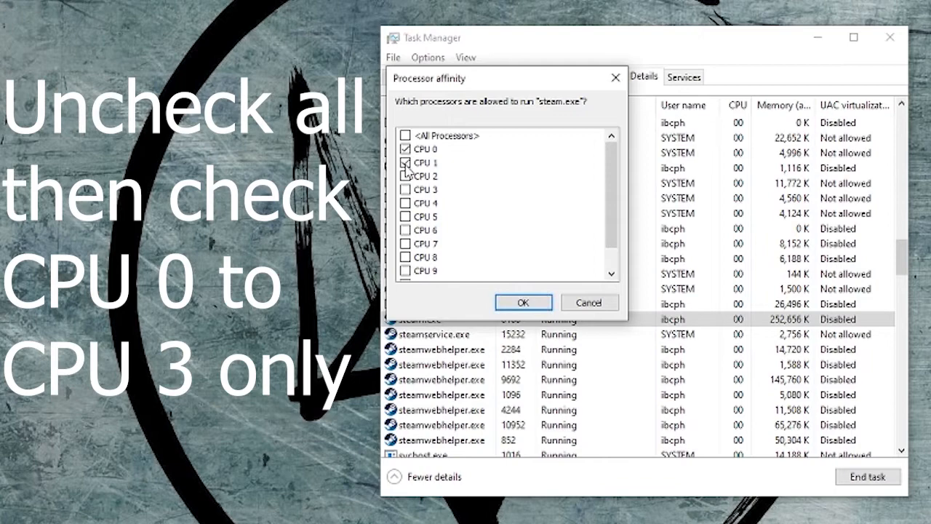
left_click(404, 174)
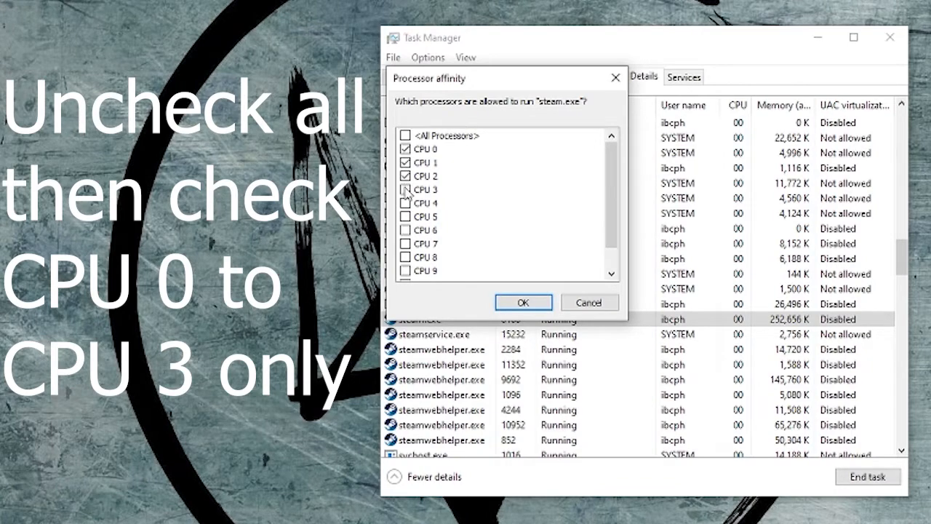
left_click(523, 301)
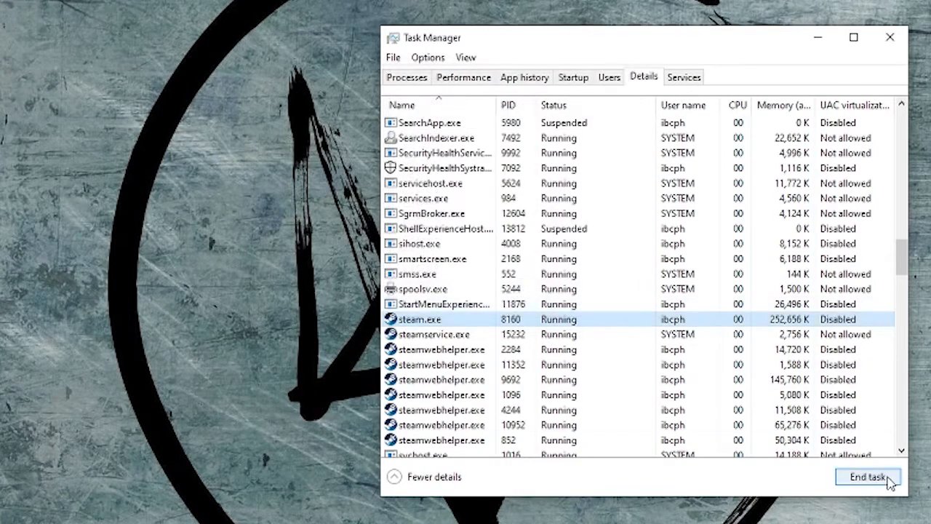
left_click(867, 477)
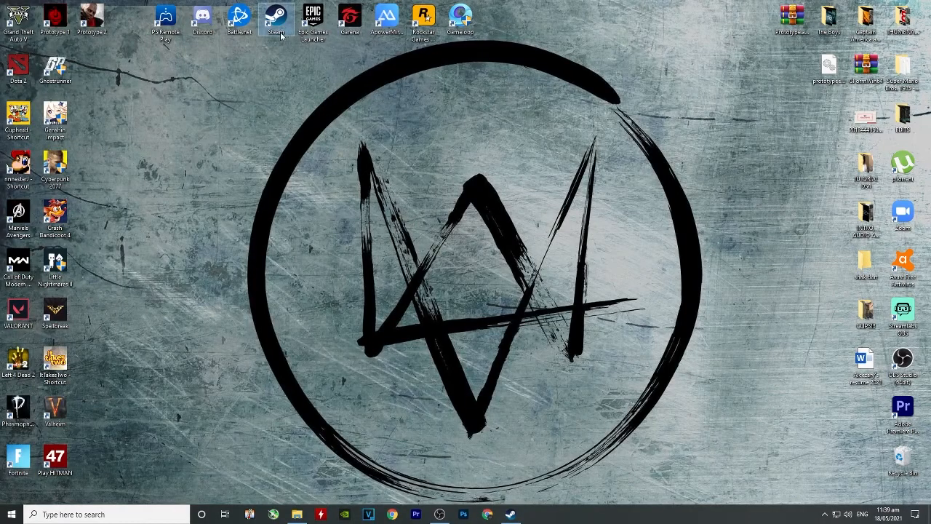
Restart Steam from the desktop shortcut and play Prototype 1 from its library page.
double_click(275, 21)
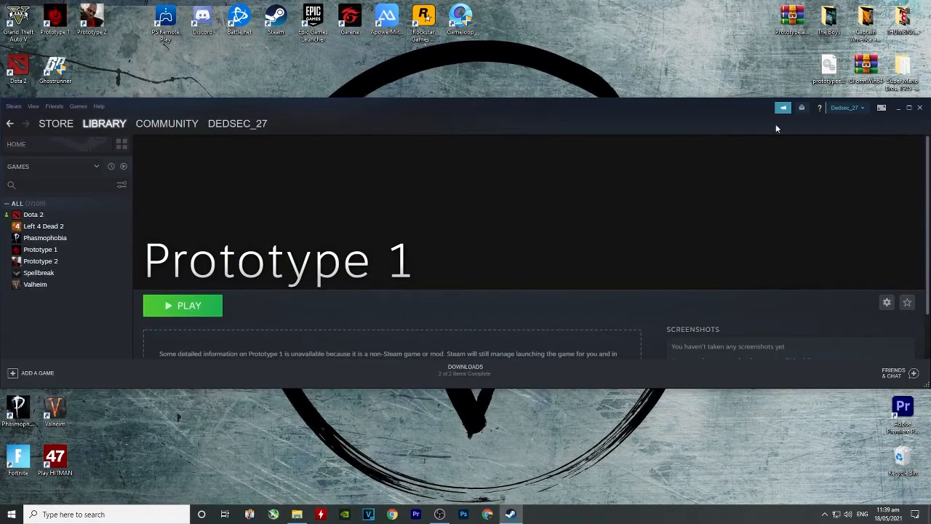
left_click(899, 107)
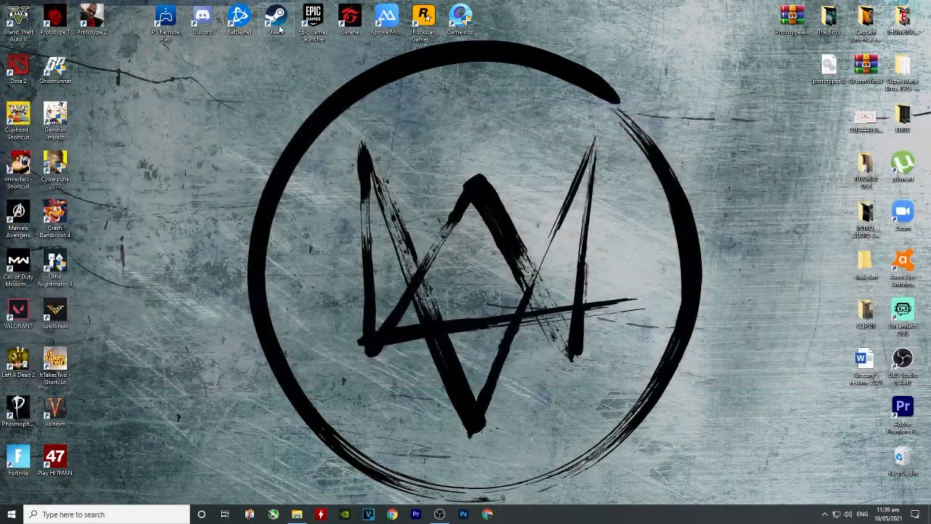
left_click(512, 515)
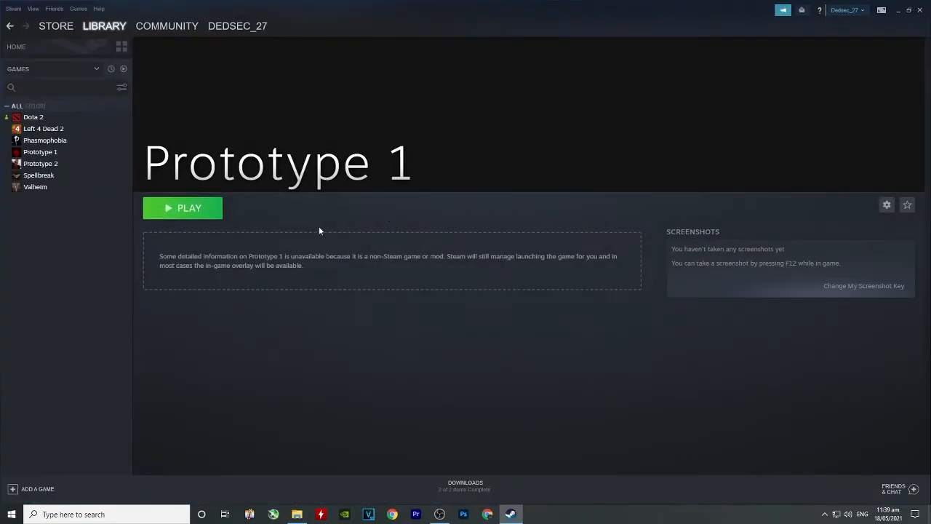
left_click(183, 208)
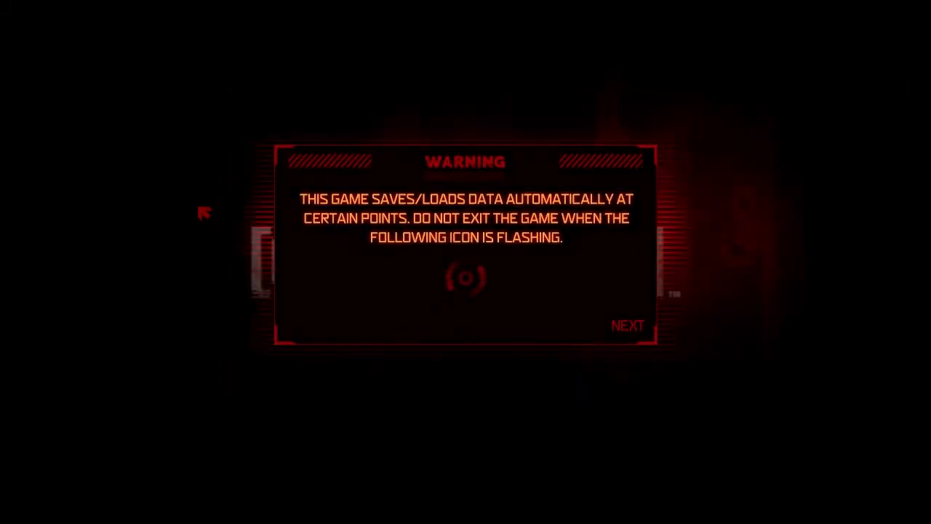
Continue past the autosave warning into the rooftop first mission.
left_click(625, 326)
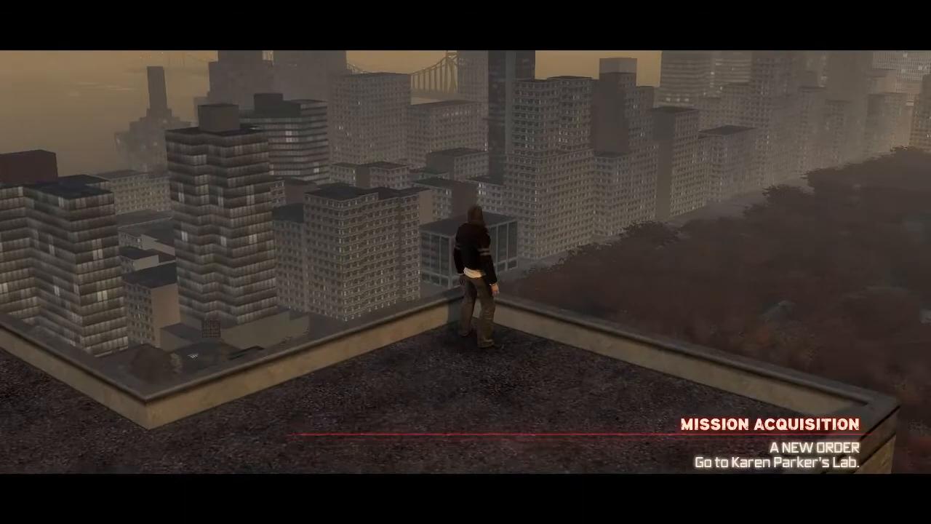